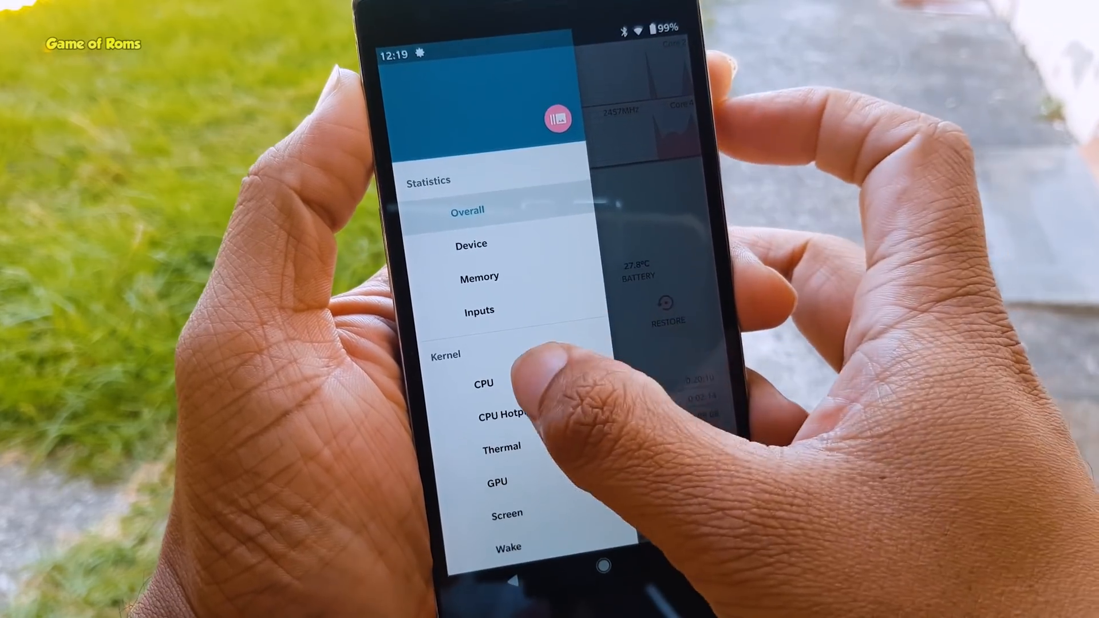
- Set Kernel Adiutor's CPU minimum frequency to 1728MHz
left_click(482, 383)
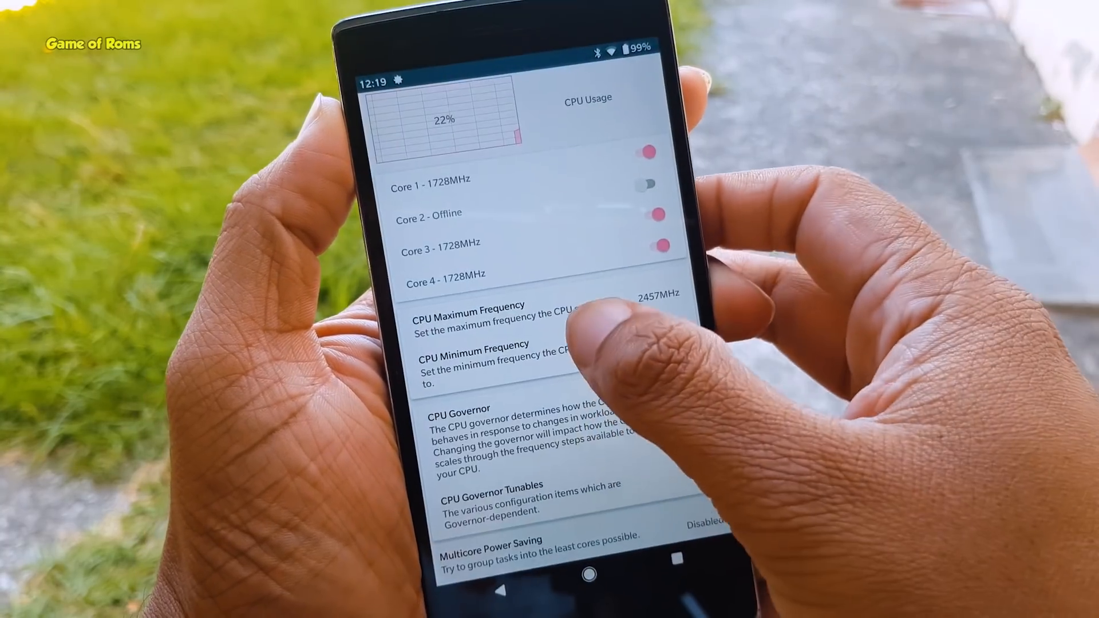
left_click(473, 357)
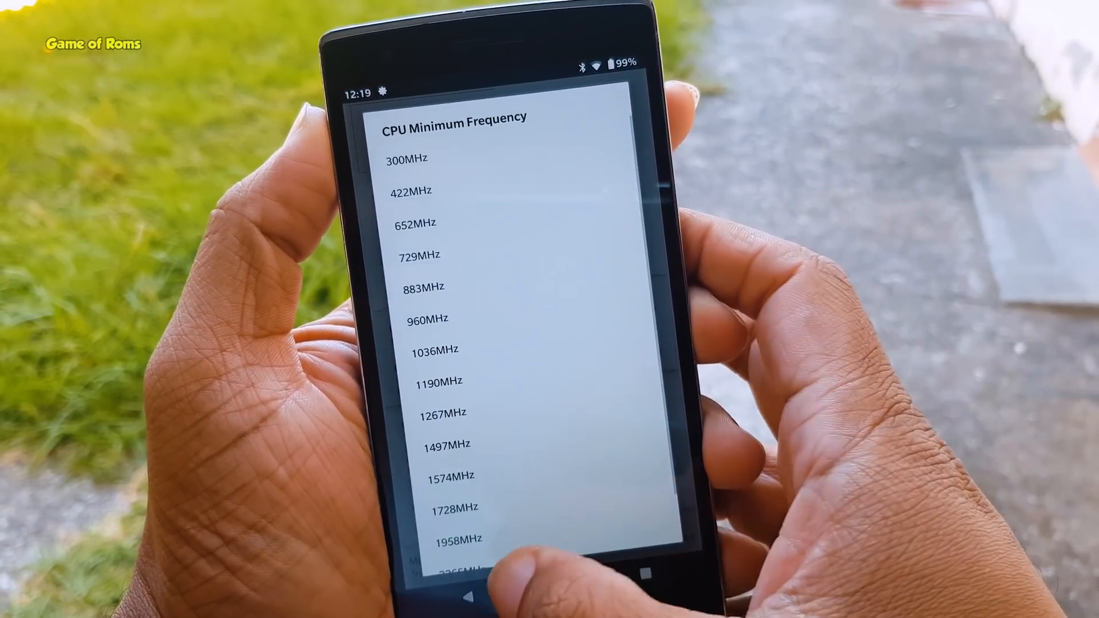
left_click(407, 159)
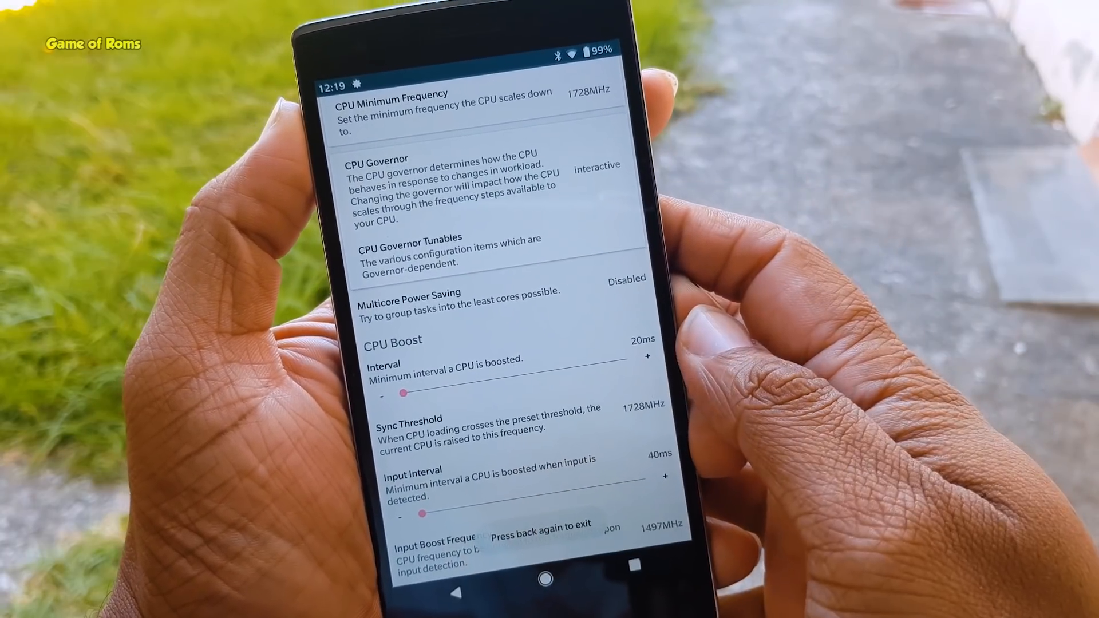
scroll("down", 3)
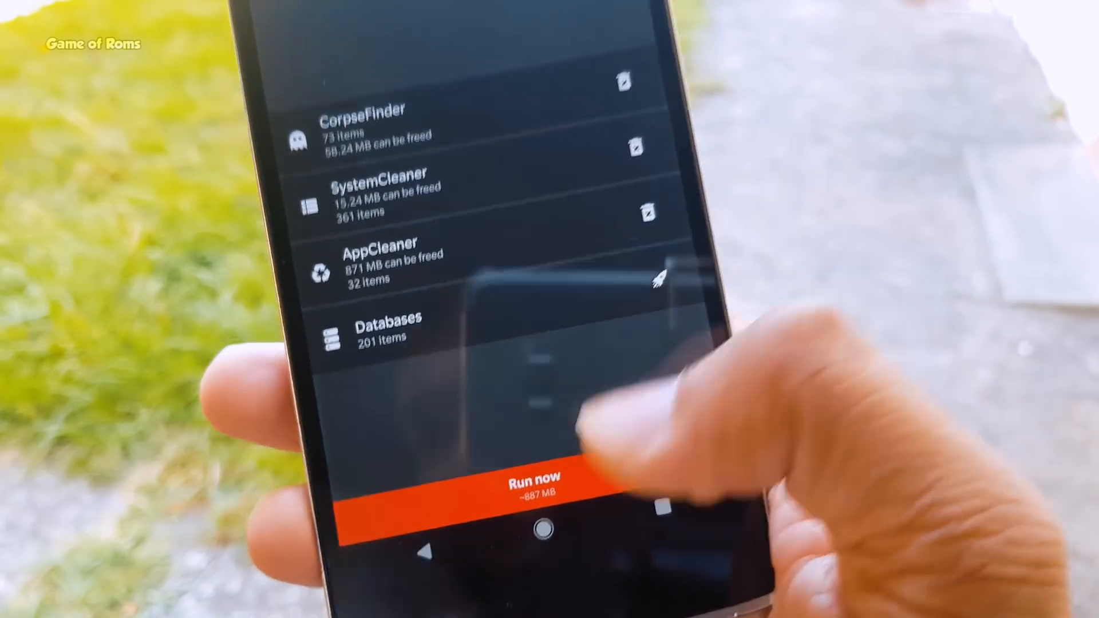
- Run SD Maid's cleanup of the roughly 887 MB of junk and confirm it
left_click(534, 482)
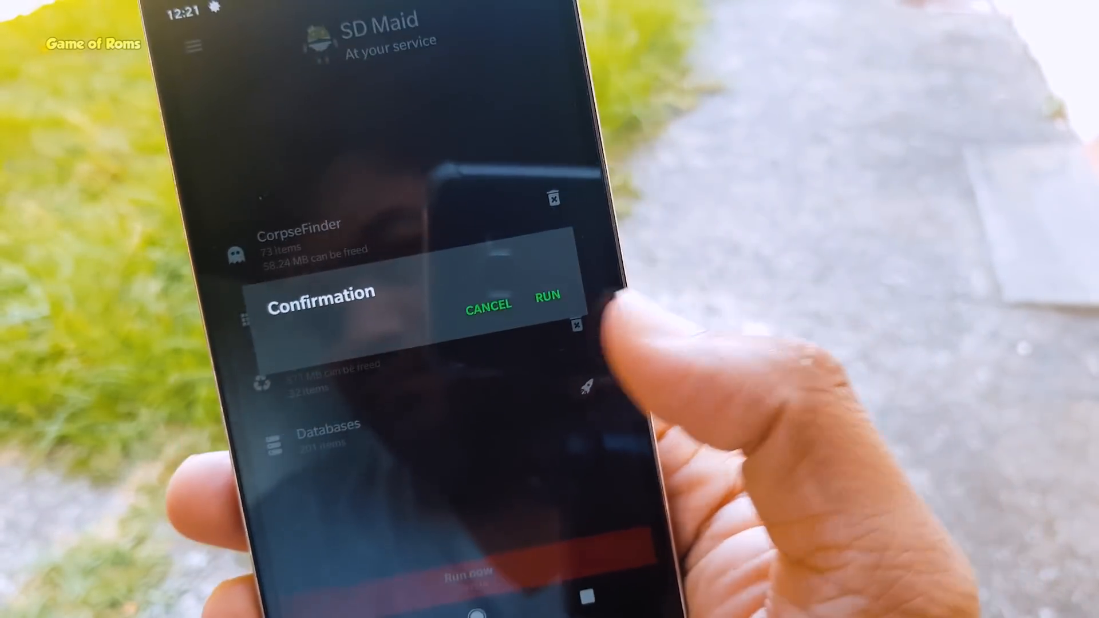
left_click(549, 296)
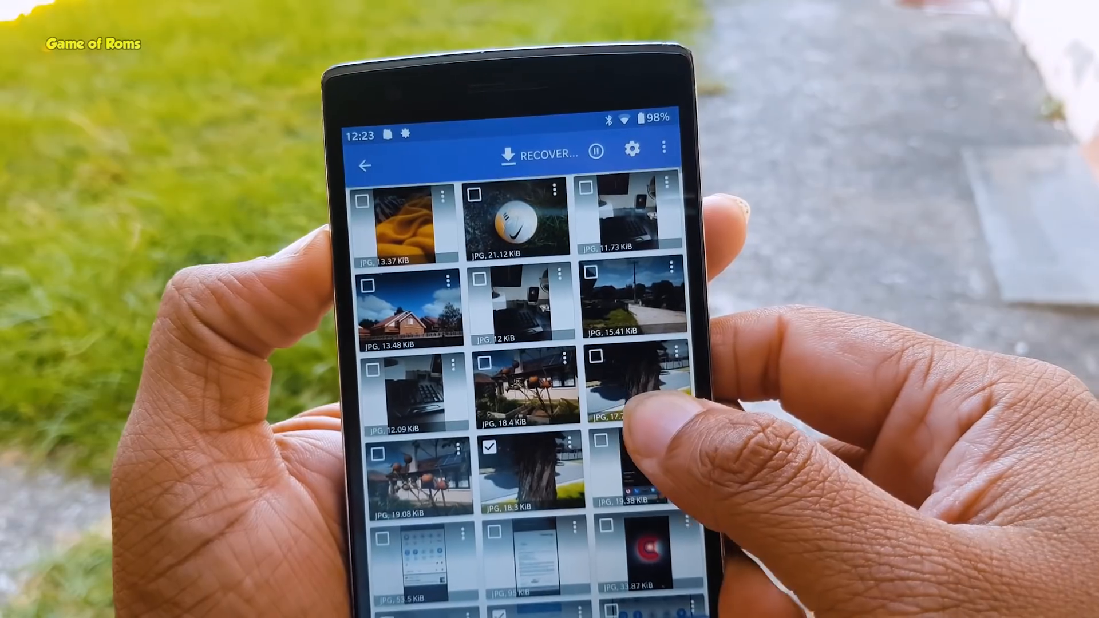
scroll("down", 3)
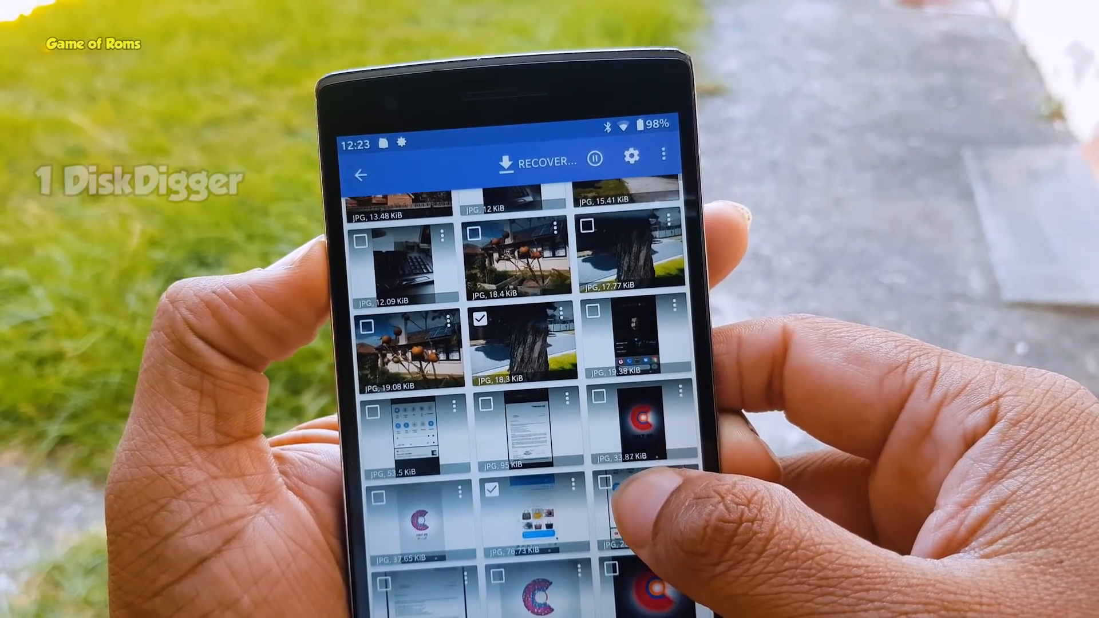